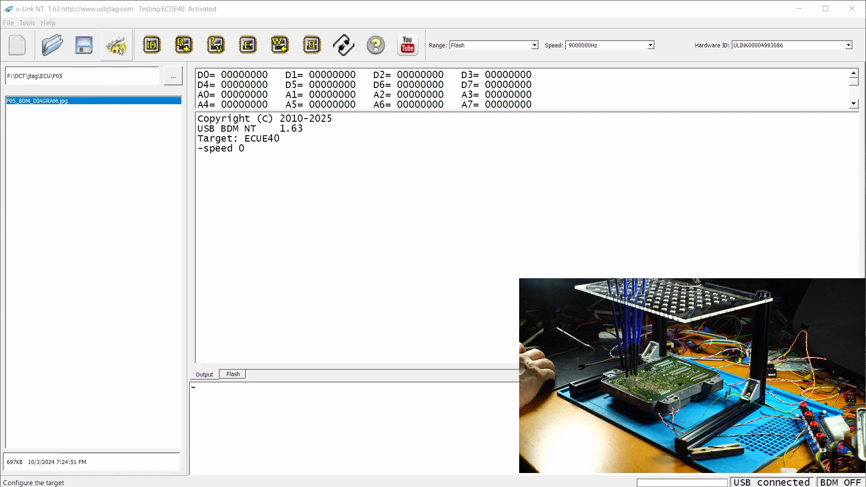
Step: Select the Flash range and detect the AM29BL802C chip ID on the ECUE40
left_click(151, 45)
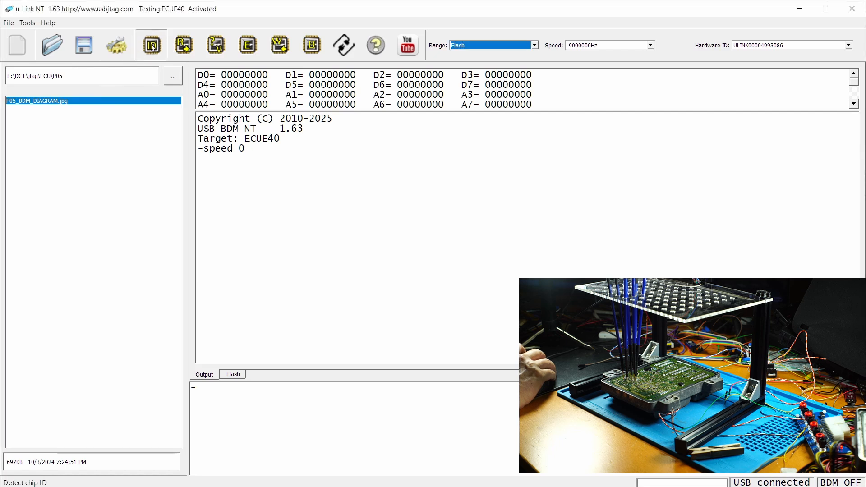
left_click(151, 45)
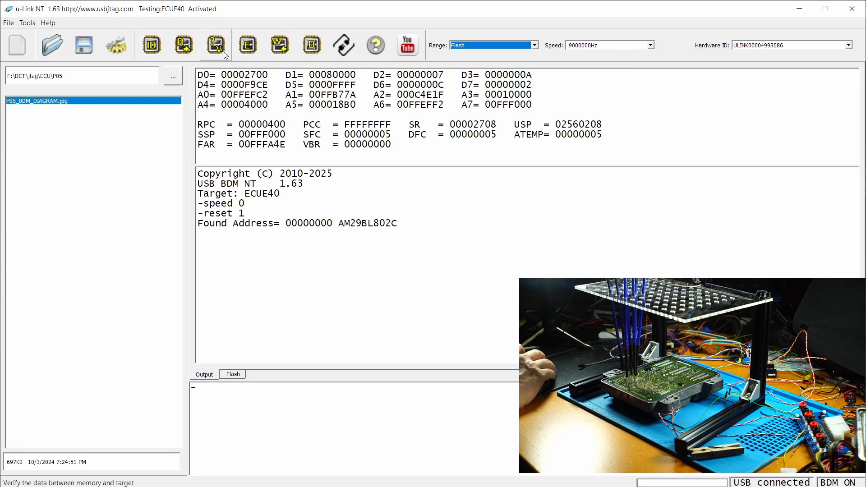
Step: Read the flash out to Flash_2024_10_03_22_16_23.bin in the P05 folder
left_click(183, 45)
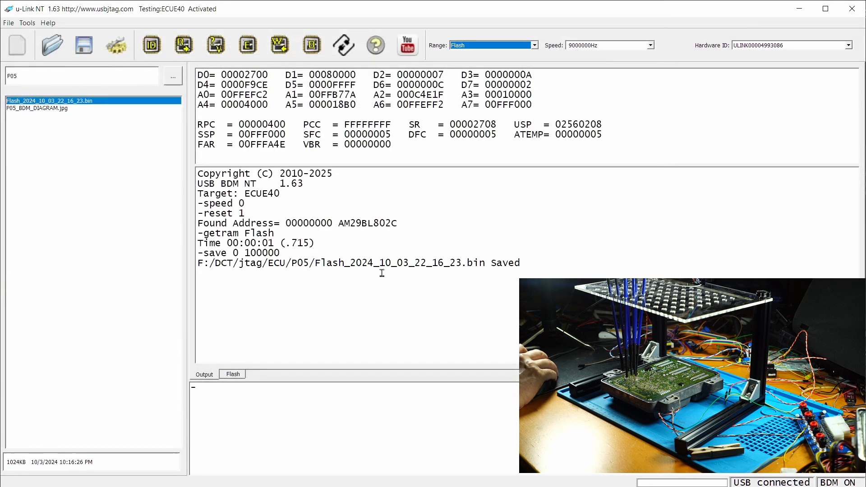
mouse_move(109, 179)
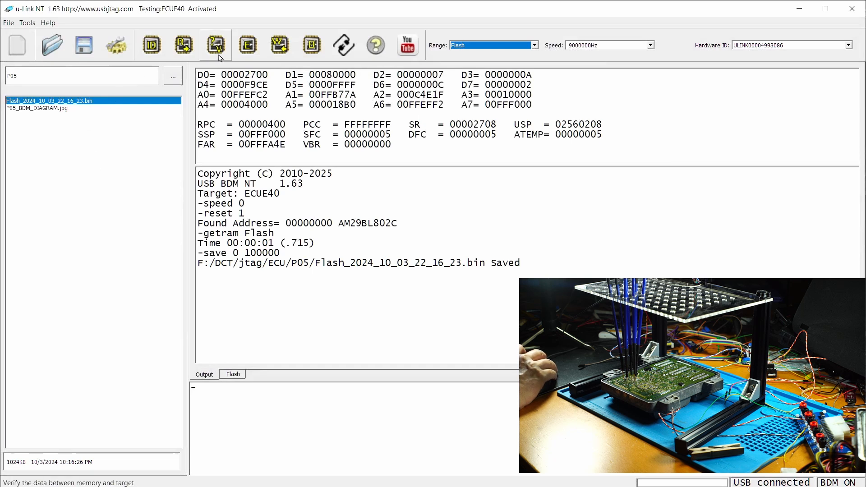
Step: Verify the flash against the saved dump, getting Compare data OK
left_click(214, 45)
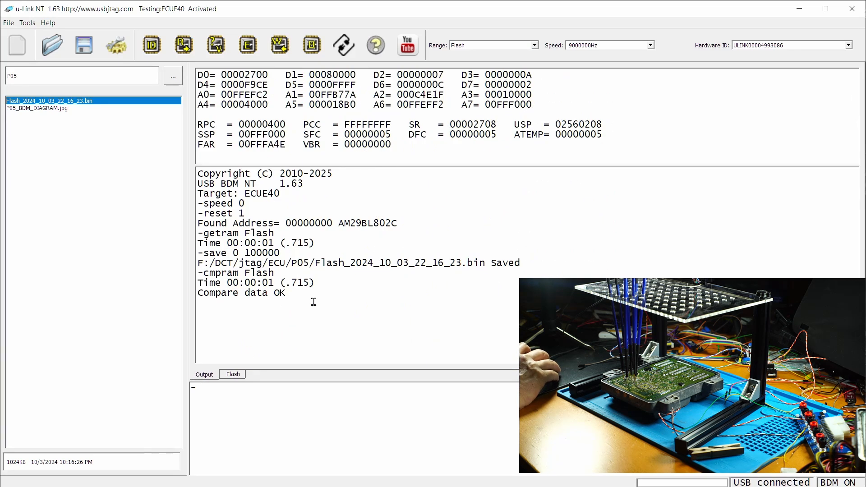
mouse_move(248, 45)
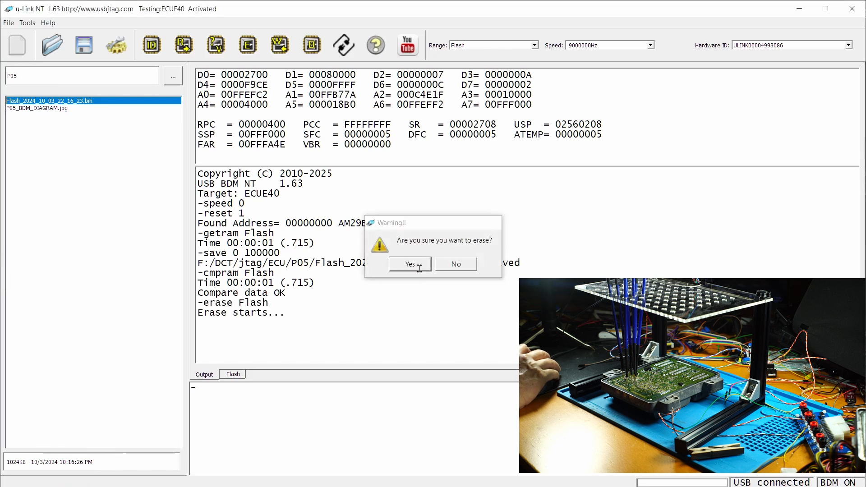
Step: Confirm the erase warning, then confirm the program warning after the blank check
left_click(409, 263)
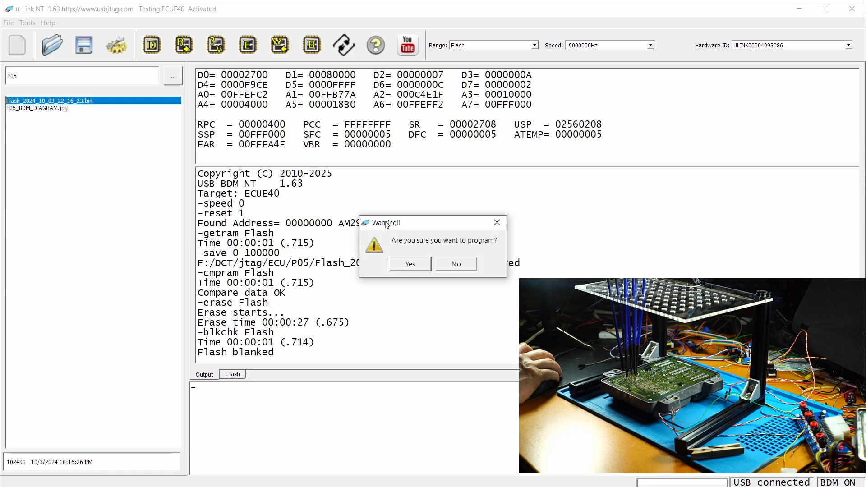
left_click(408, 263)
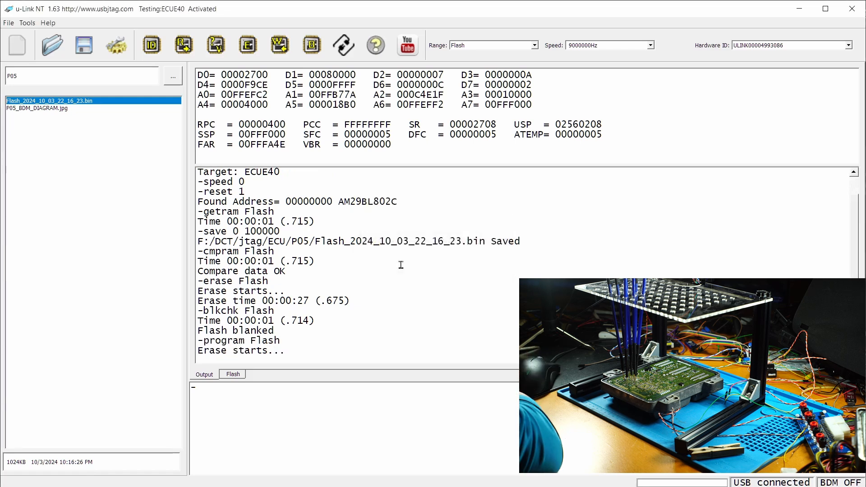